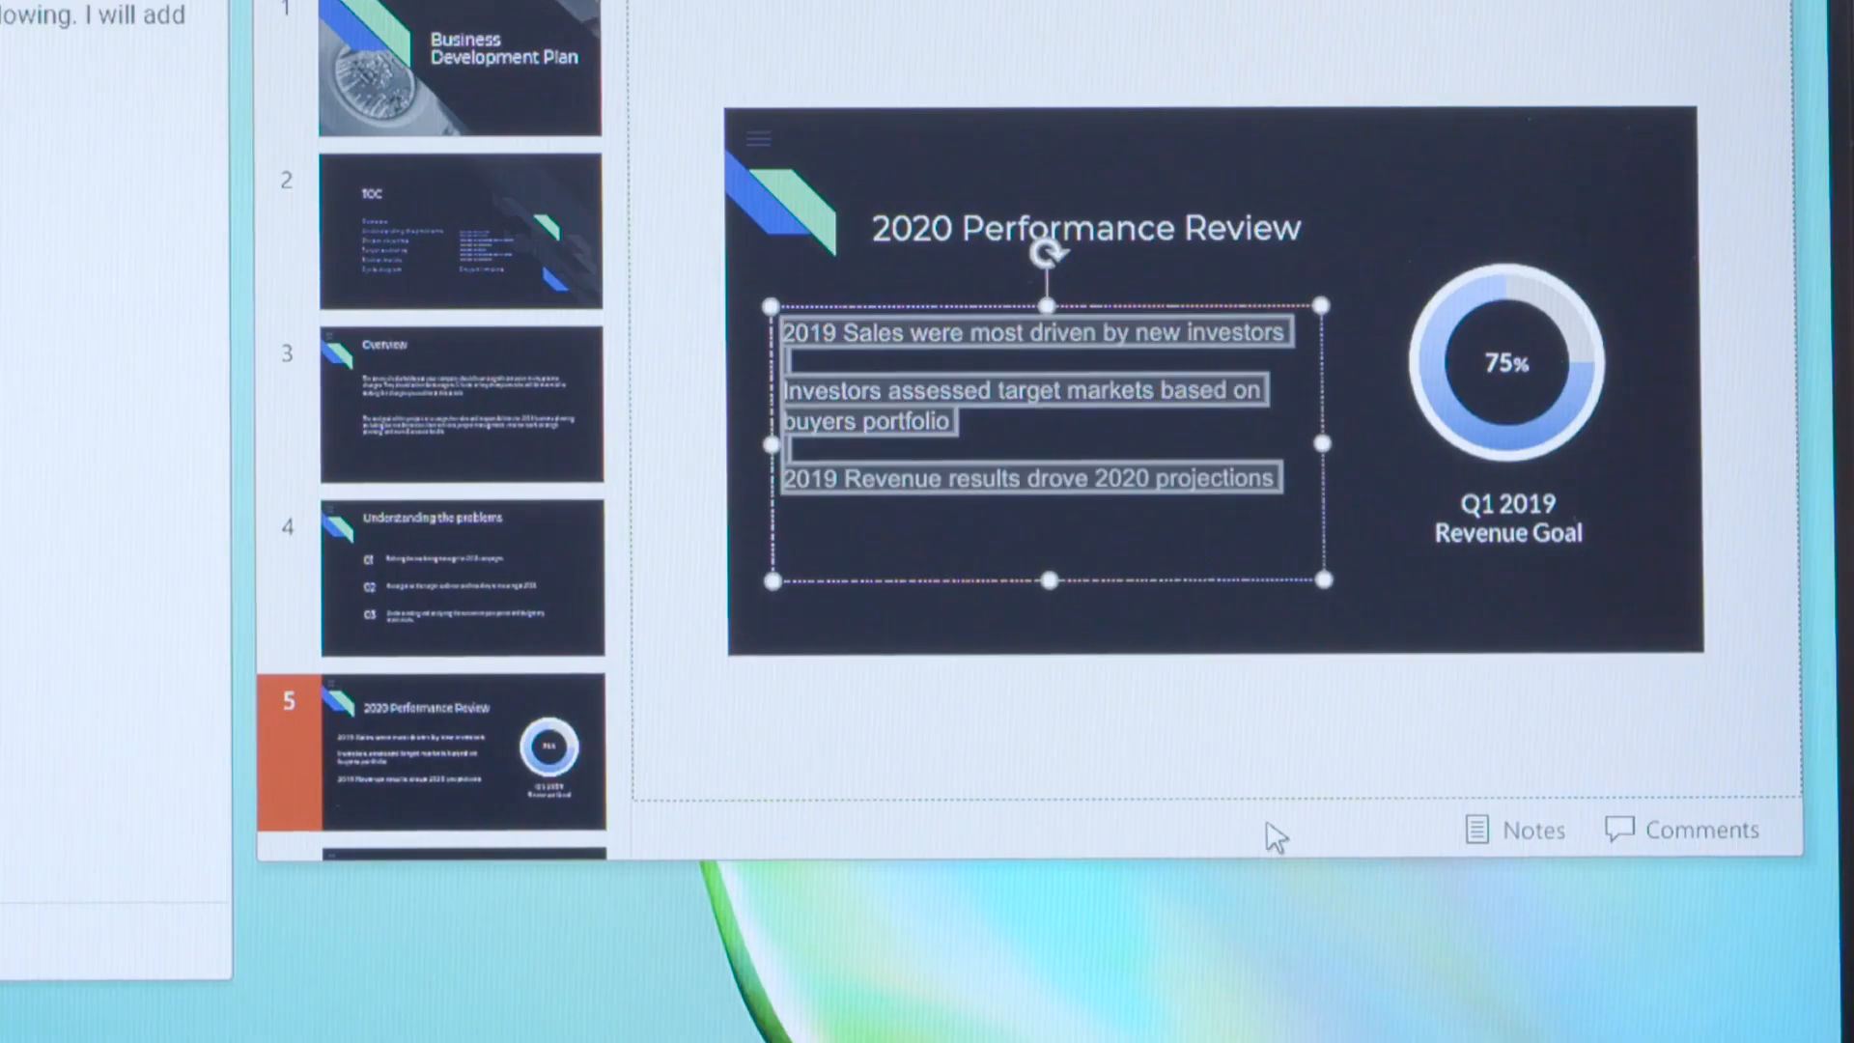
mouse_move(1198, 849)
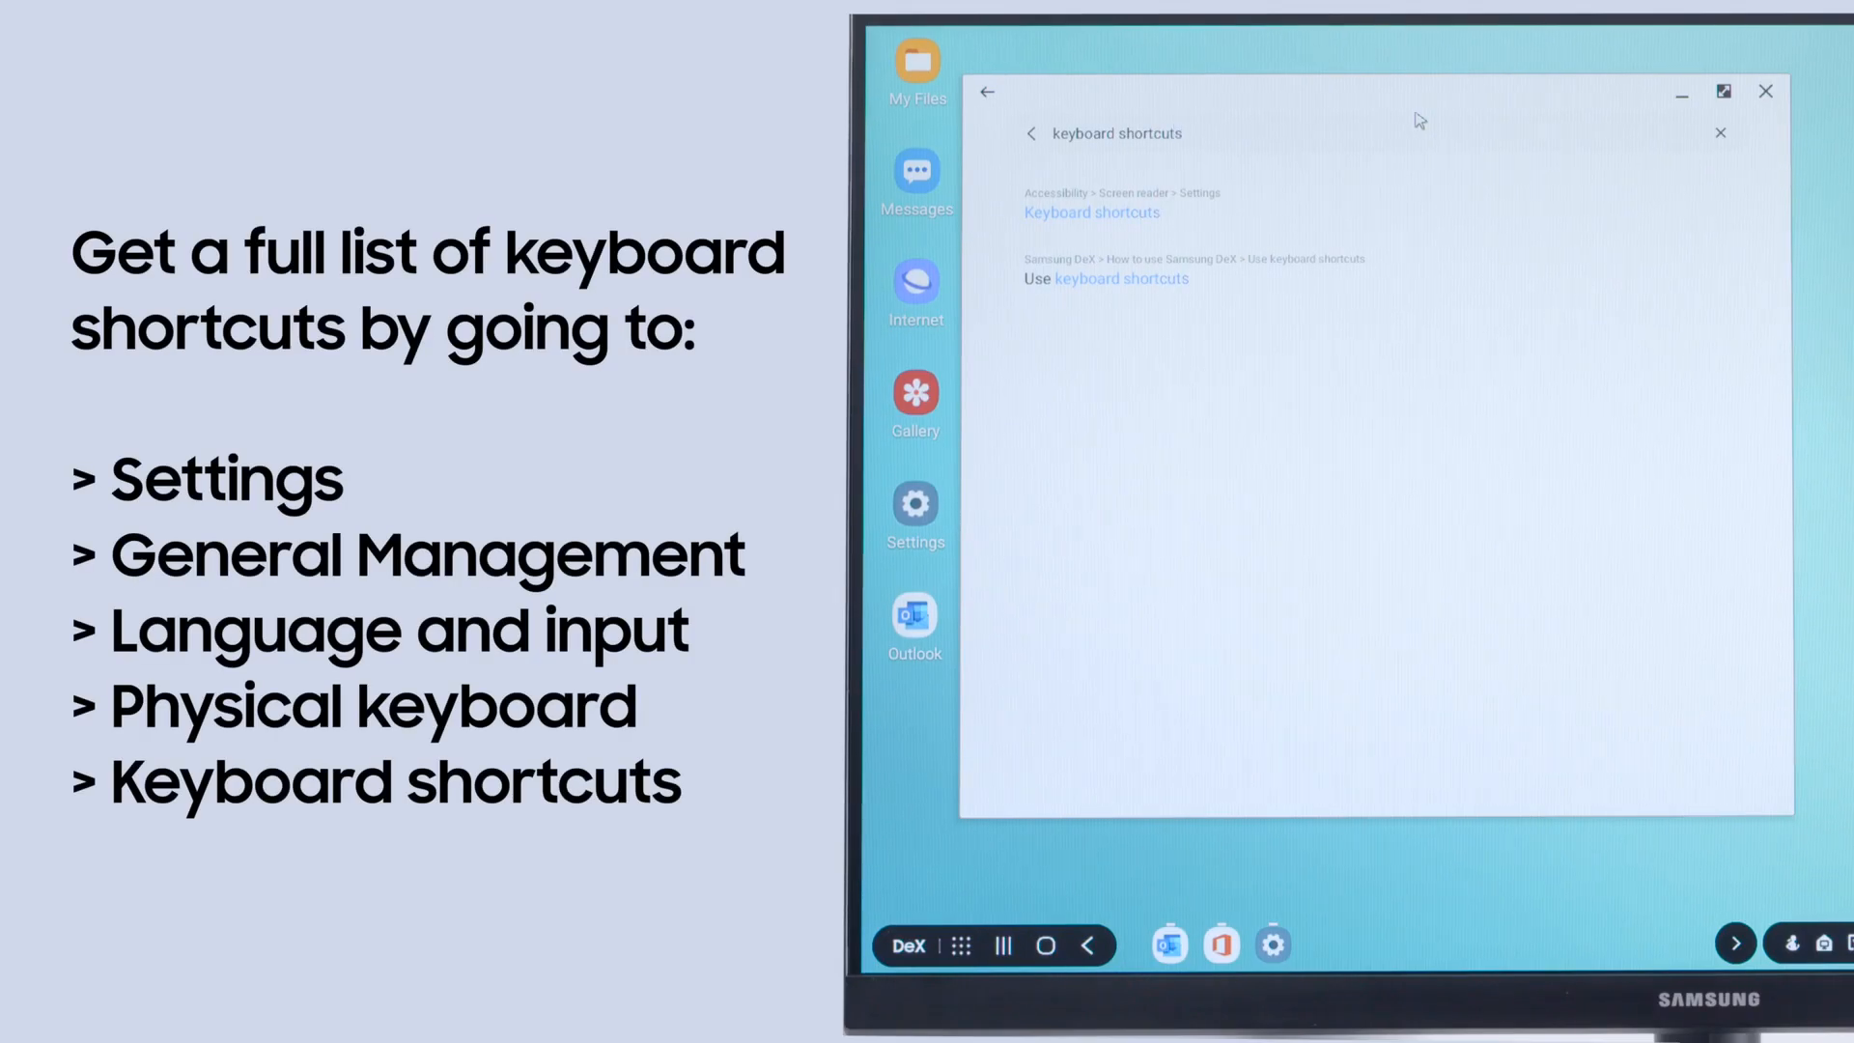
Show the full Keyboard shortcuts list in DeX settings and review its navigation entries
left_click(1091, 213)
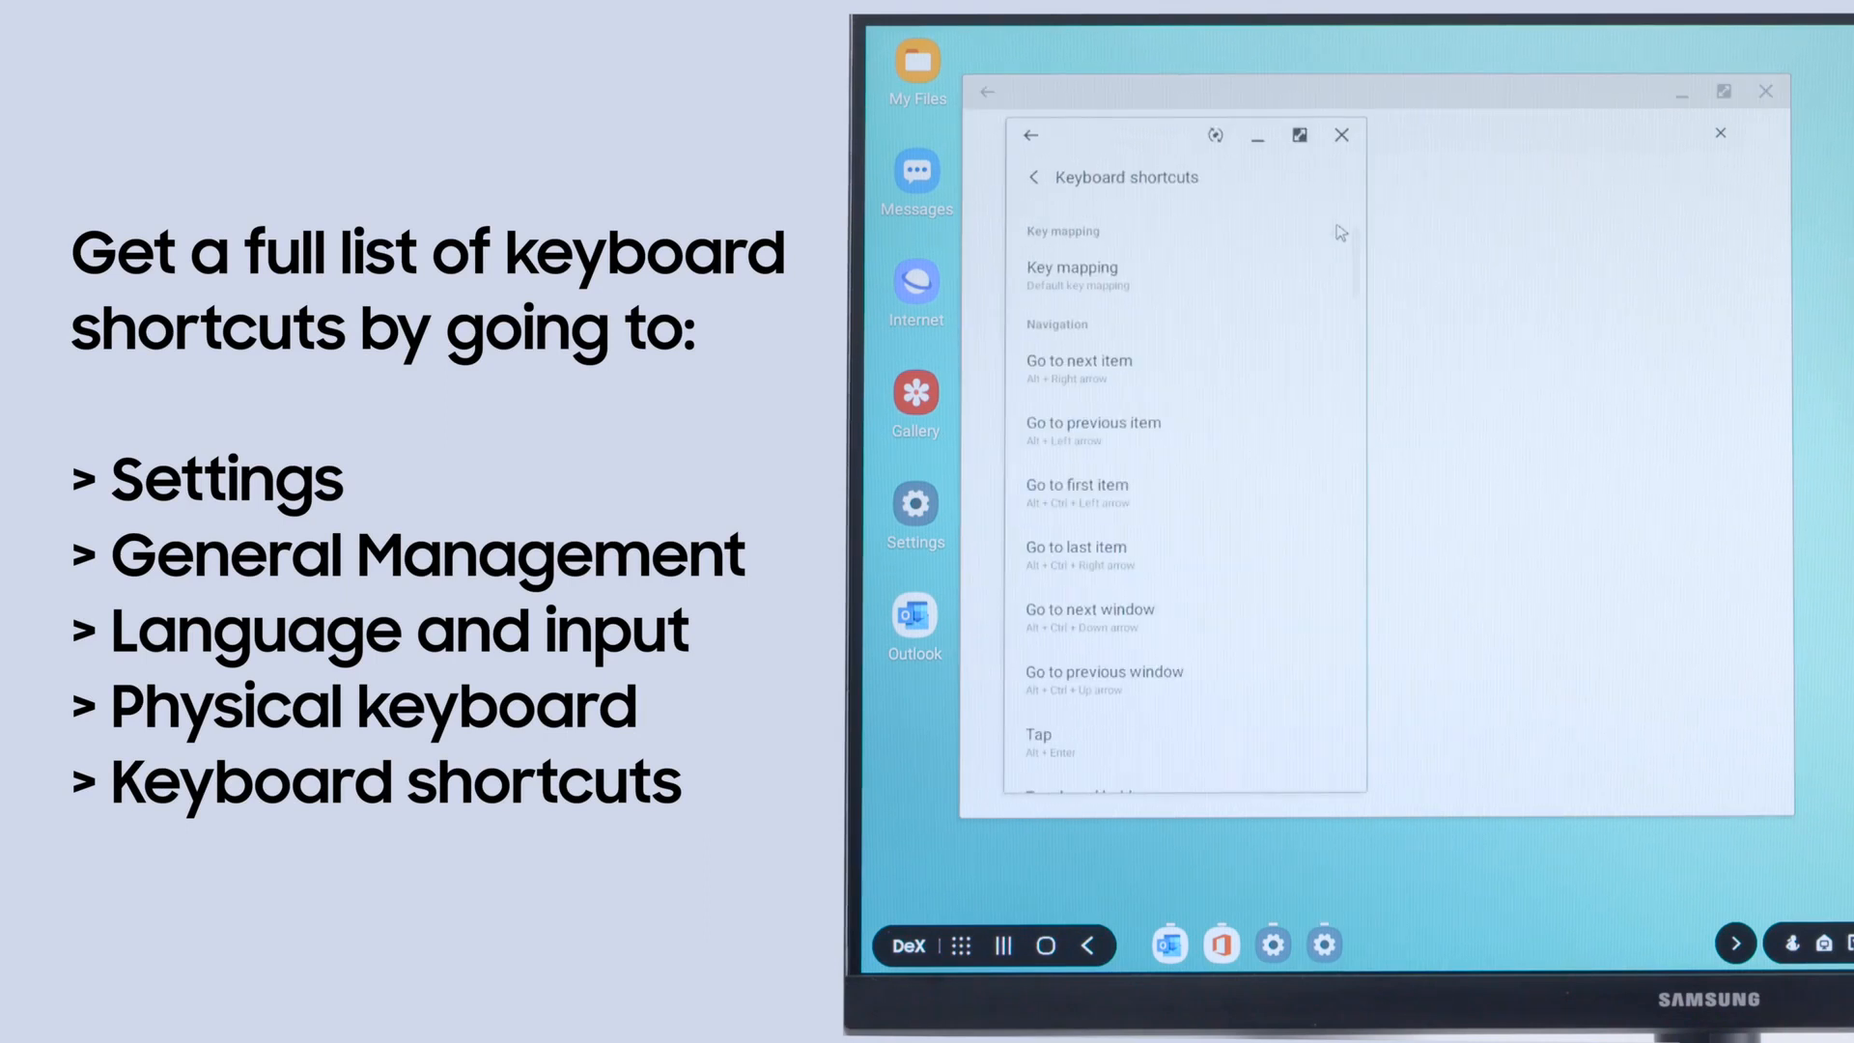
scroll("down", 3)
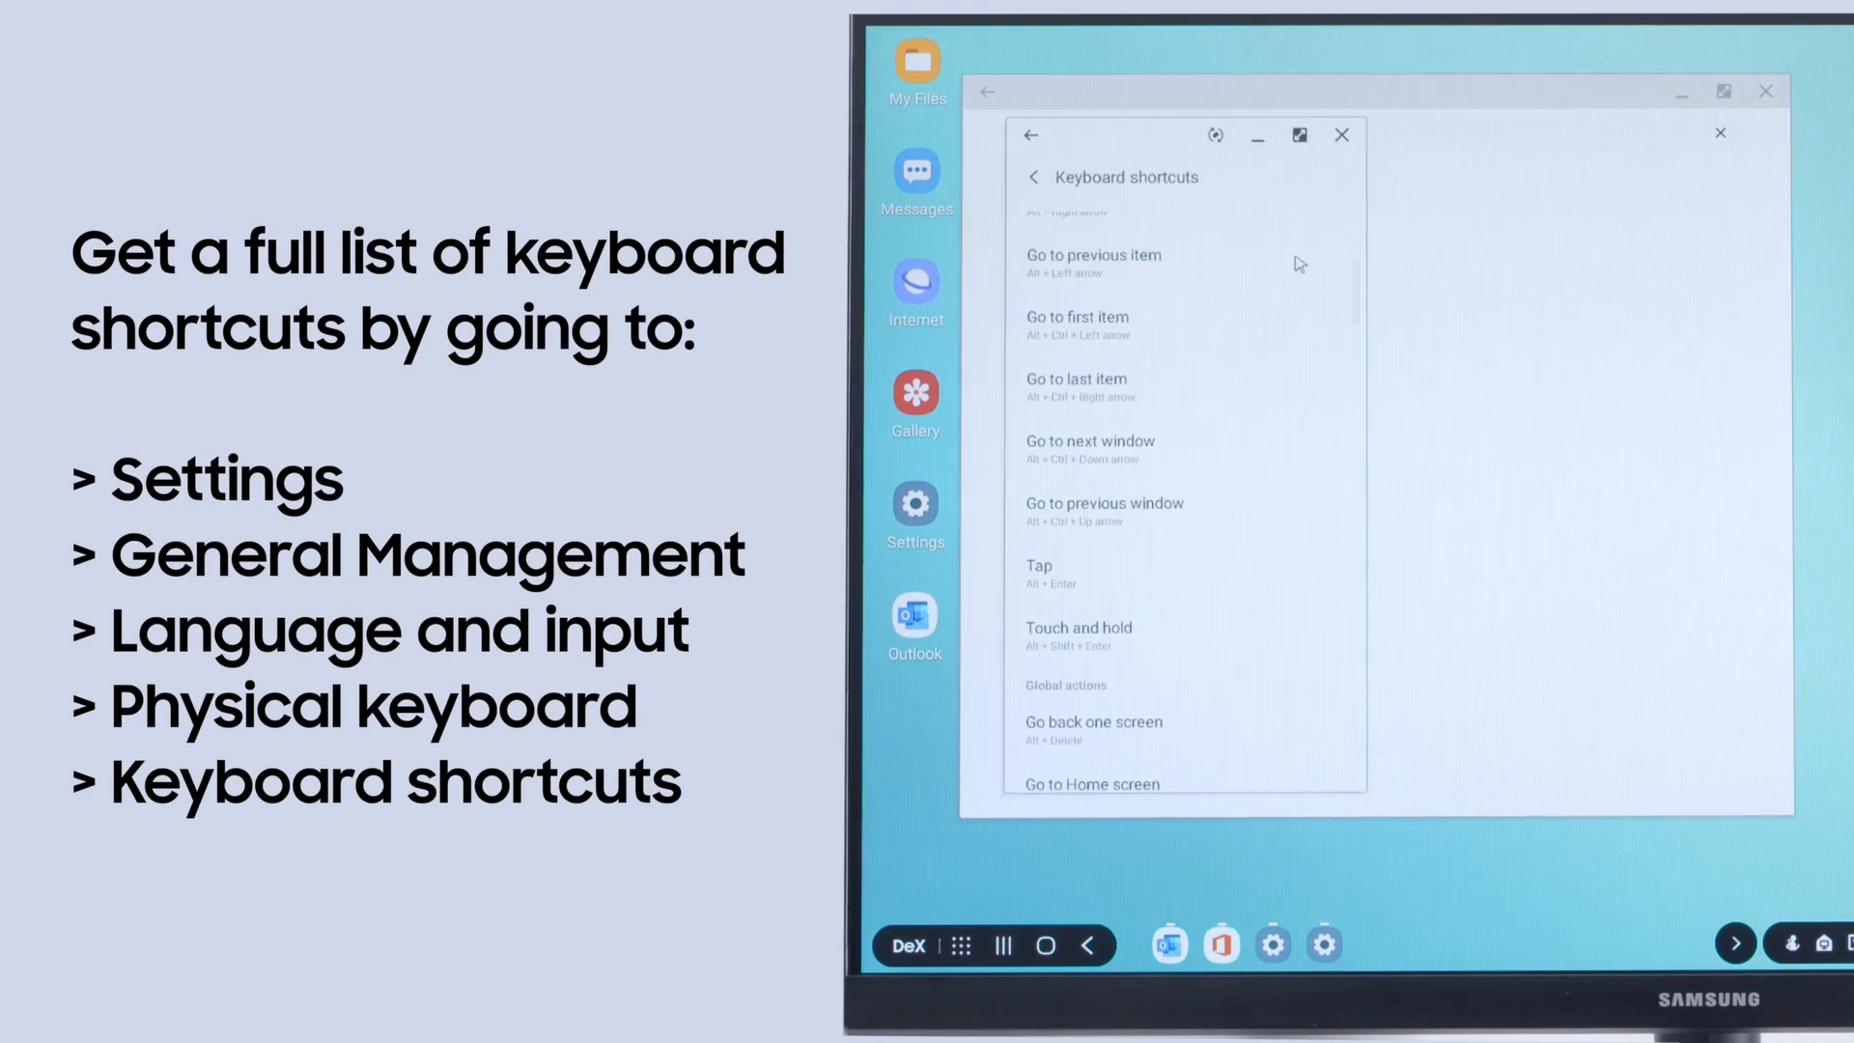